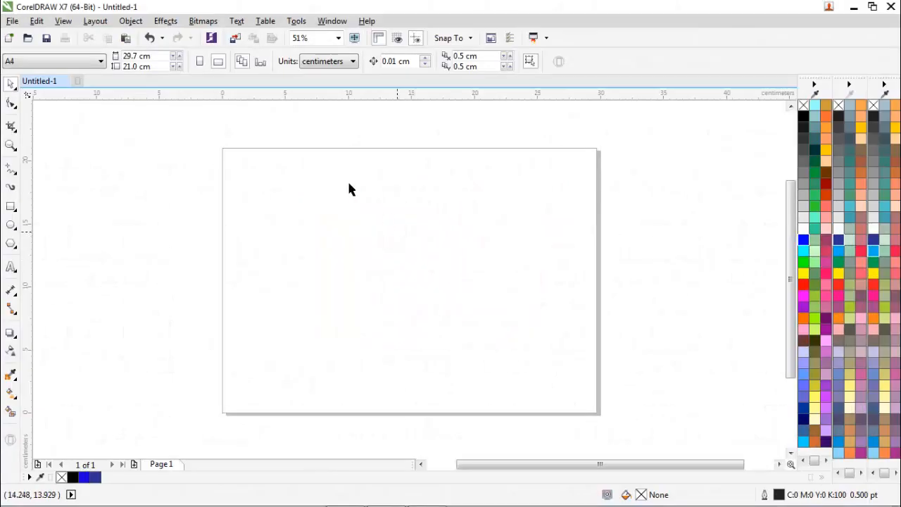
pyautogui.moveTo(217, 150)
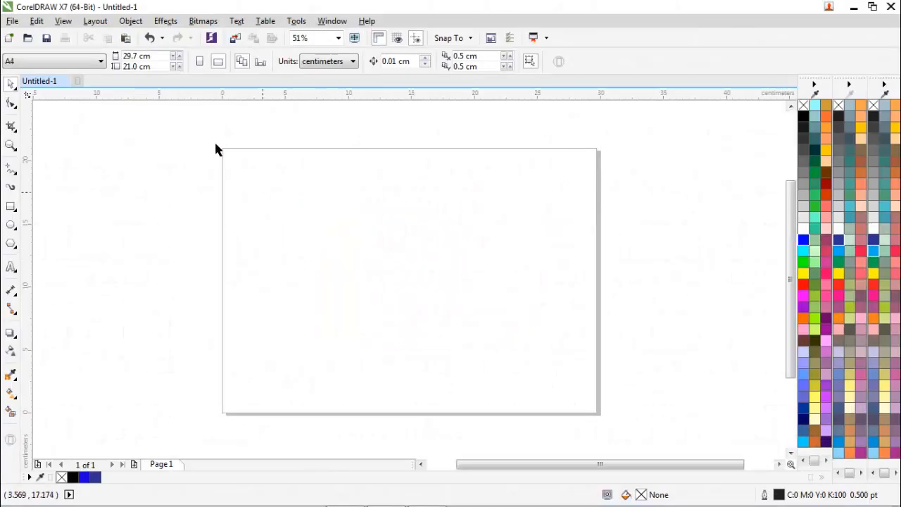
pyautogui.moveTo(6, 259)
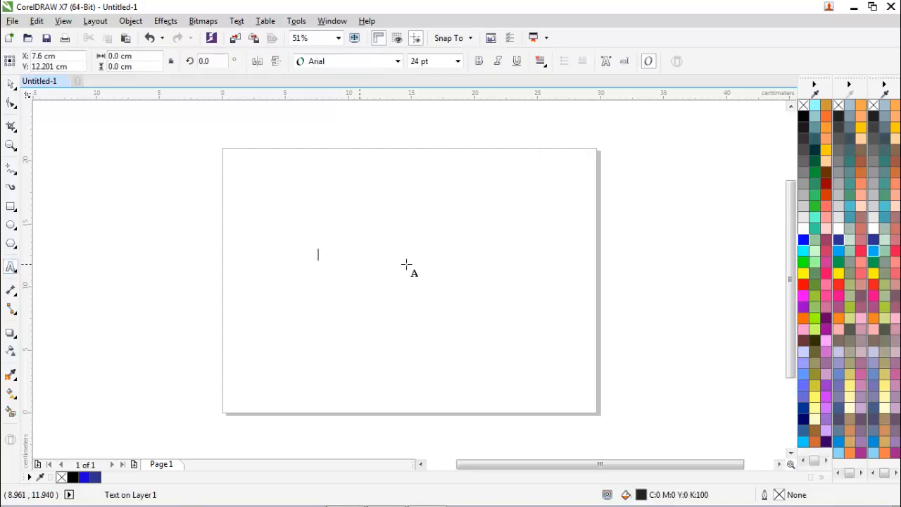
# Step: Place the artistic text 'Effeck Blur' on the page and select it
pyautogui.write('E')
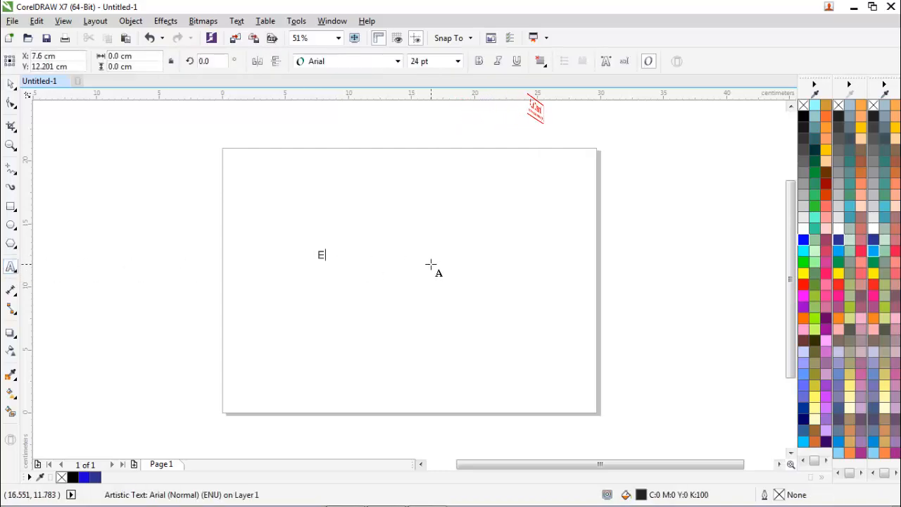
pyautogui.write('ff')
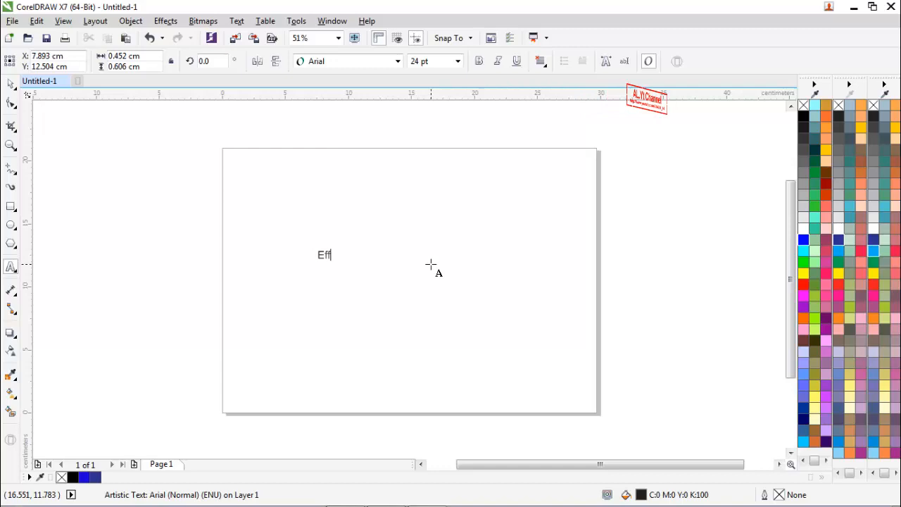
pyautogui.write('eck')
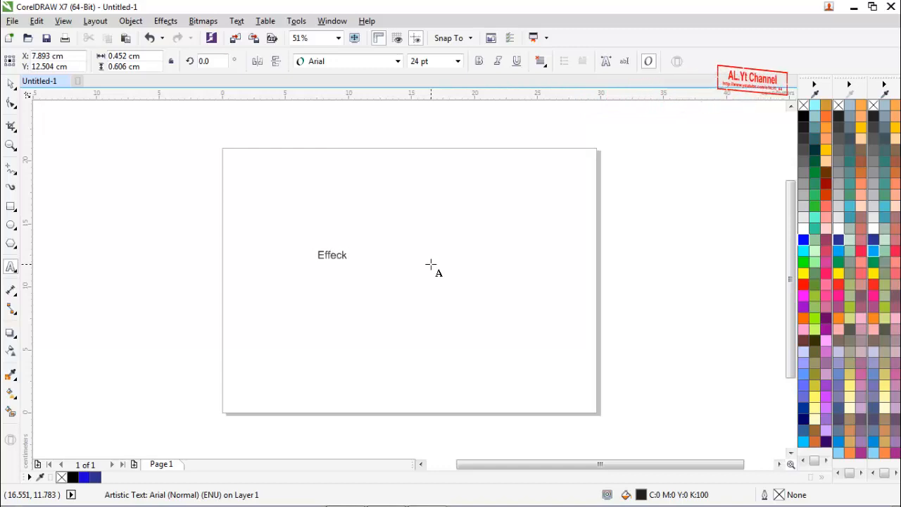
pyautogui.write('Blur')
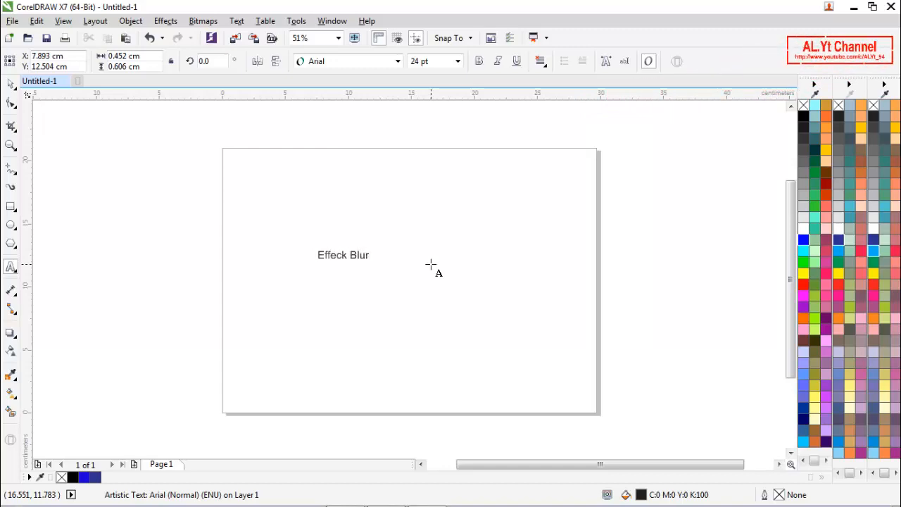
pyautogui.click(344, 255)
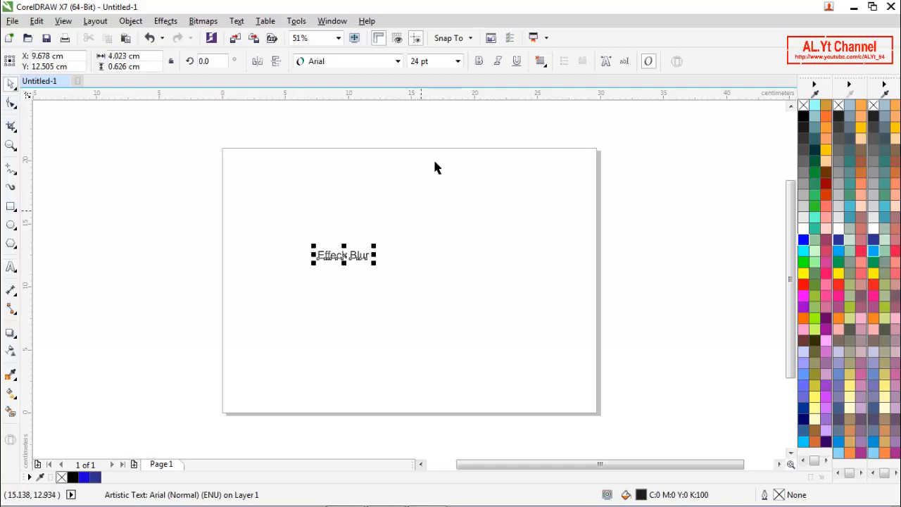
# Step: Make the text 100 pt Clarendon Blk BT and centre it on the page
pyautogui.click(457, 60)
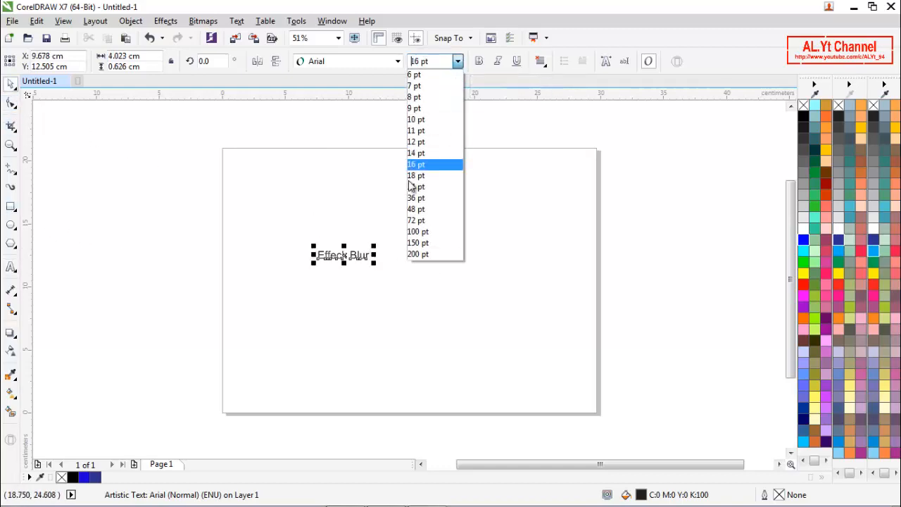
pyautogui.click(417, 231)
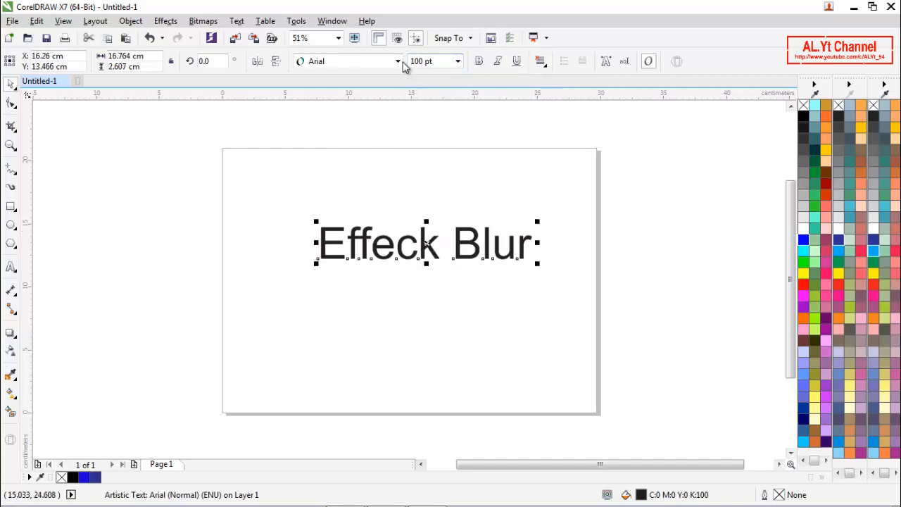
pyautogui.click(346, 62)
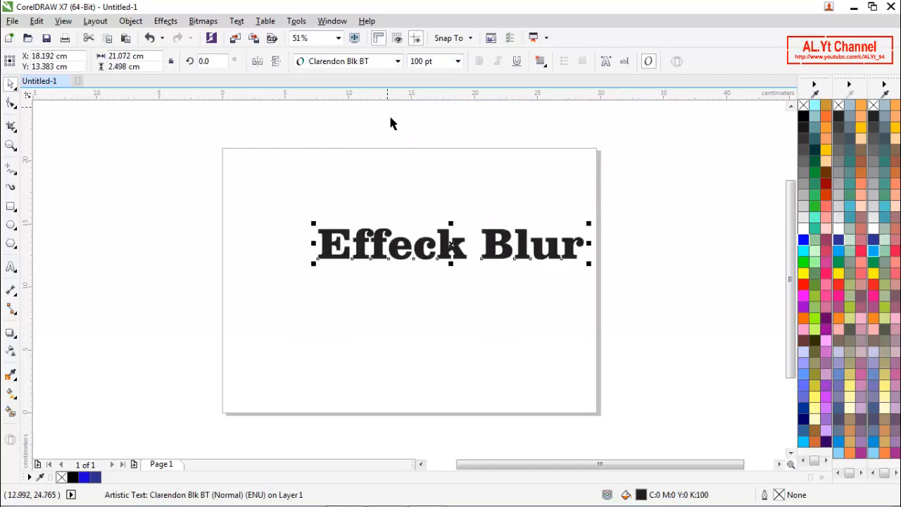
pyautogui.moveTo(450, 245); pyautogui.dragTo(409, 282)
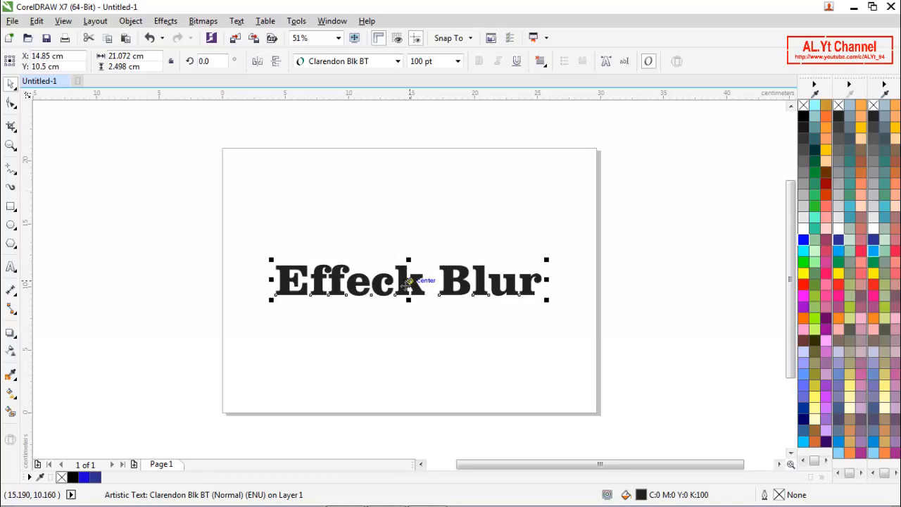
pyautogui.moveTo(408, 280); pyautogui.dragTo(408, 237)
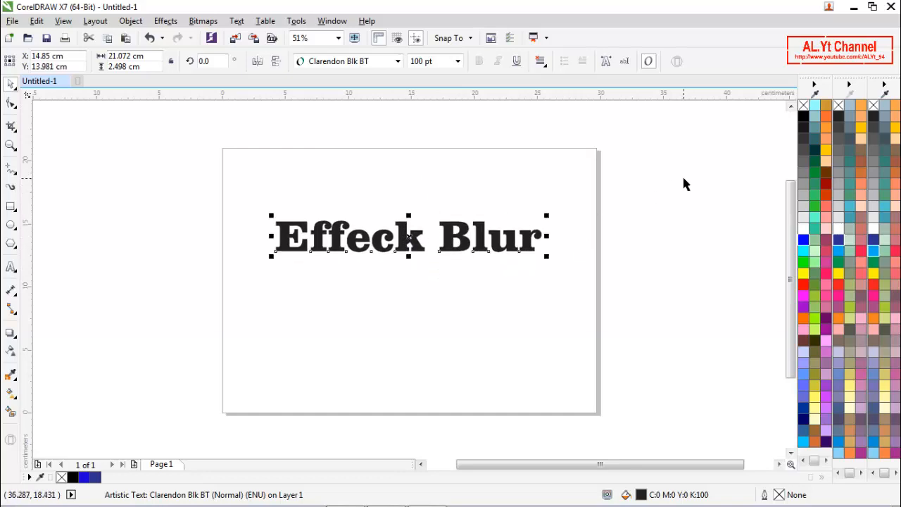
pyautogui.moveTo(405, 243)
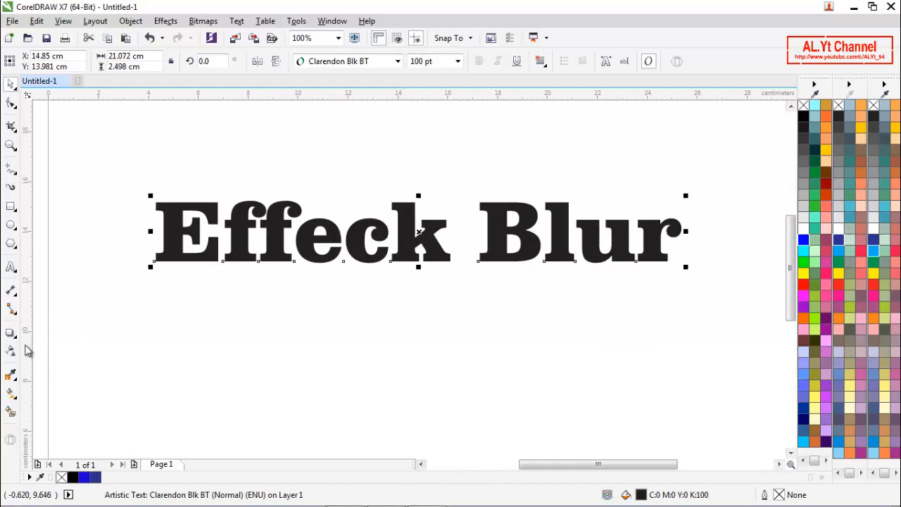
pyautogui.moveTo(11, 395)
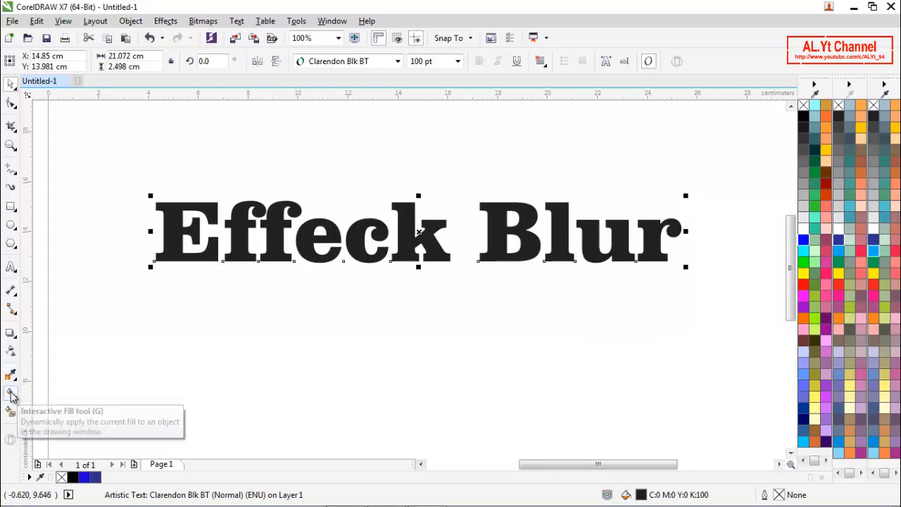
# Step: Give the text a fountain fill from deep blue at the top to brighter blue below
pyautogui.click(11, 394)
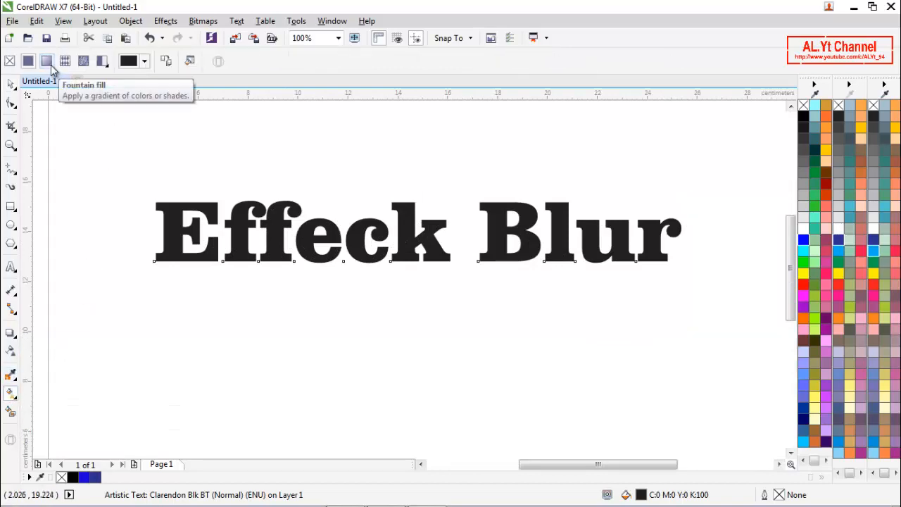
pyautogui.click(47, 61)
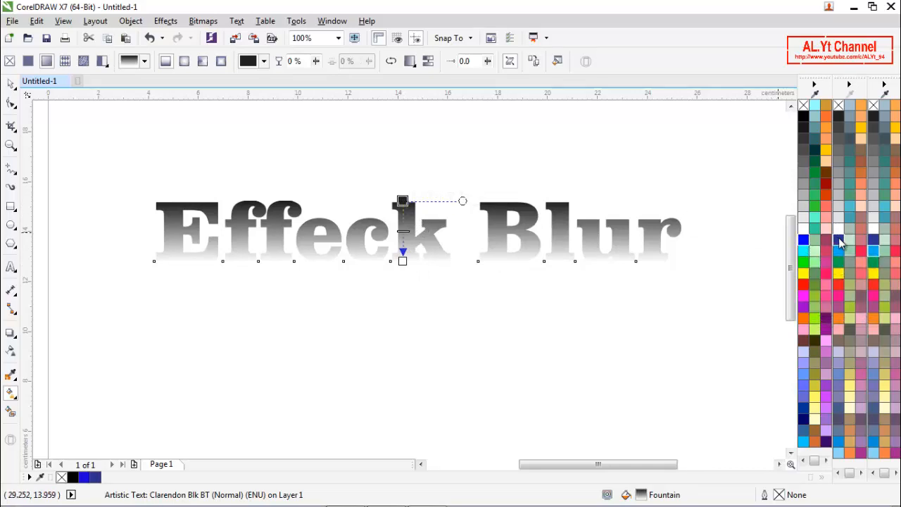
pyautogui.click(840, 240)
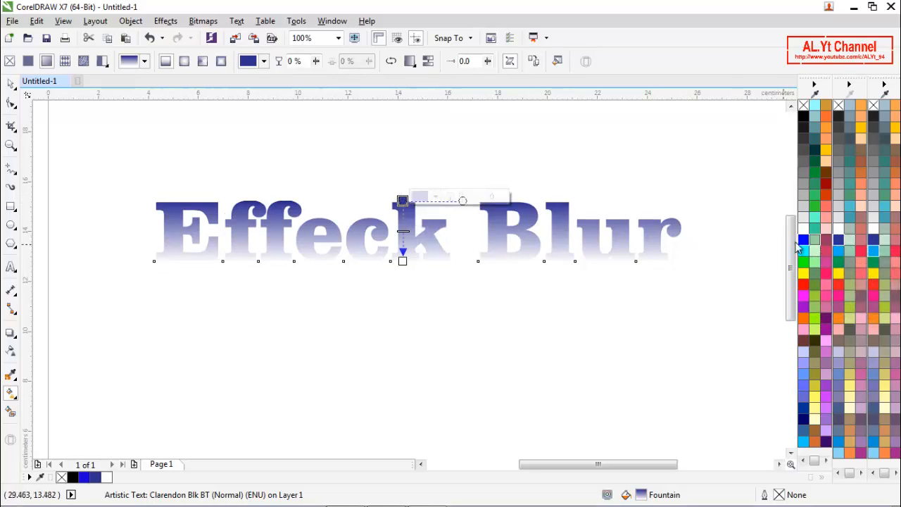
pyautogui.click(805, 241)
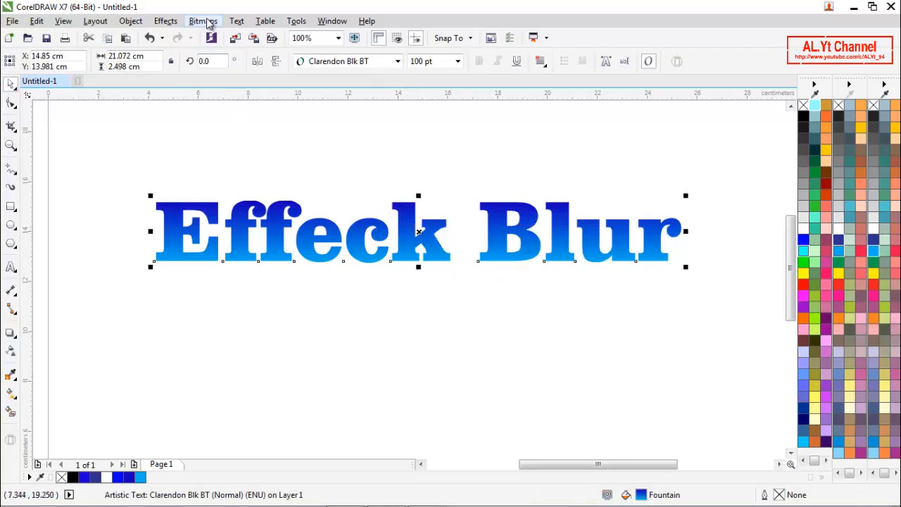
# Step: Convert the text to a 300 dpi CMYK 32-bit bitmap with transparent background
pyautogui.click(203, 21)
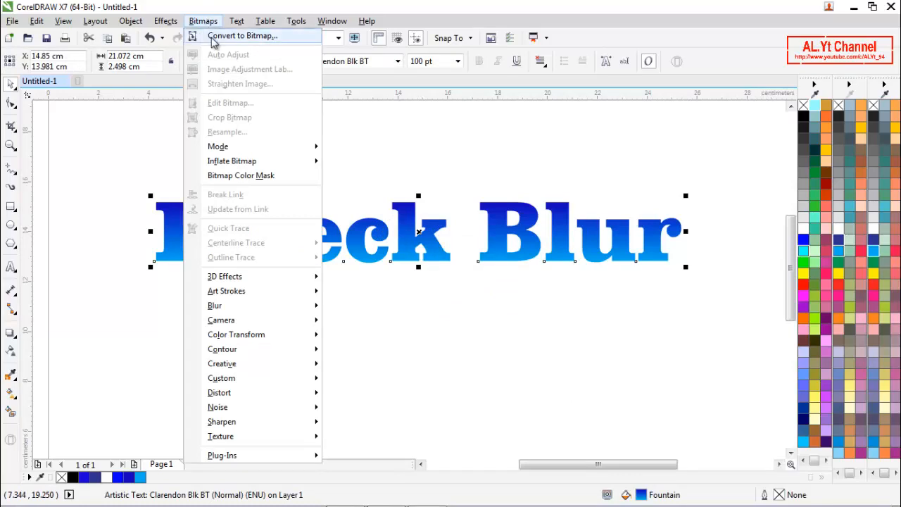
pyautogui.click(243, 35)
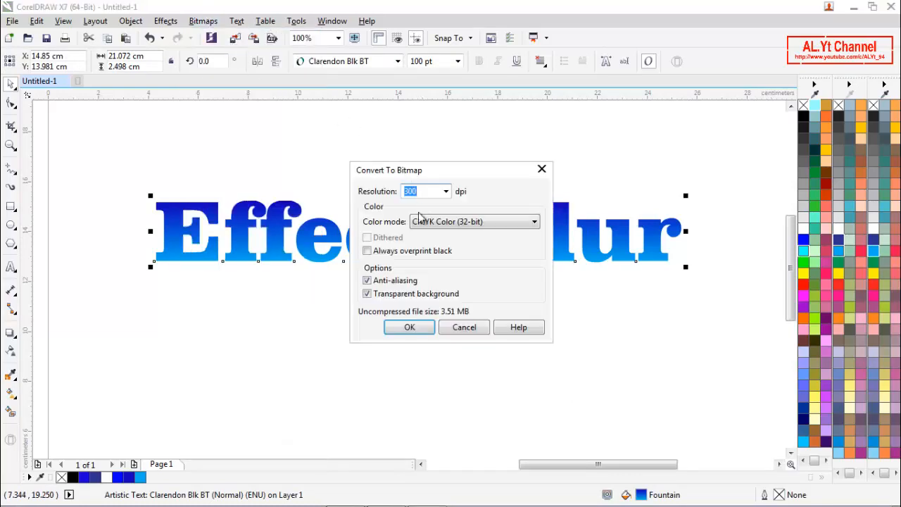
pyautogui.click(533, 222)
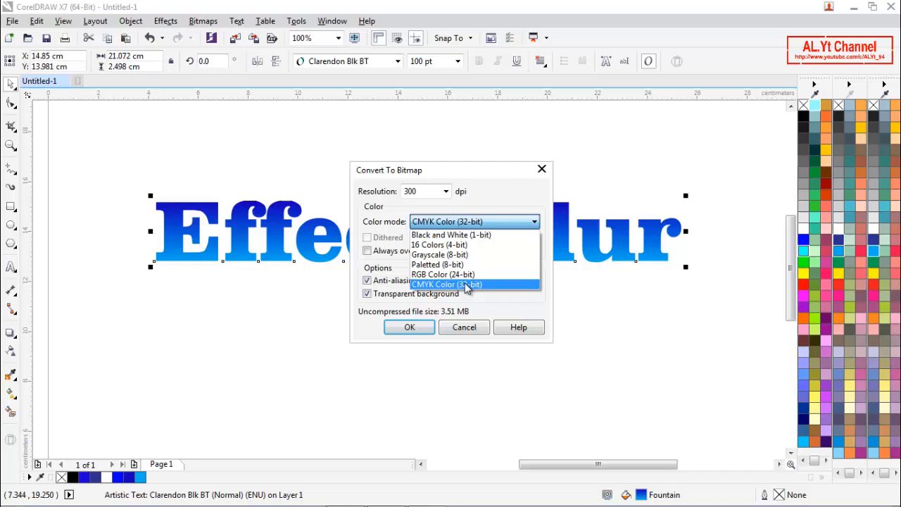
pyautogui.click(448, 285)
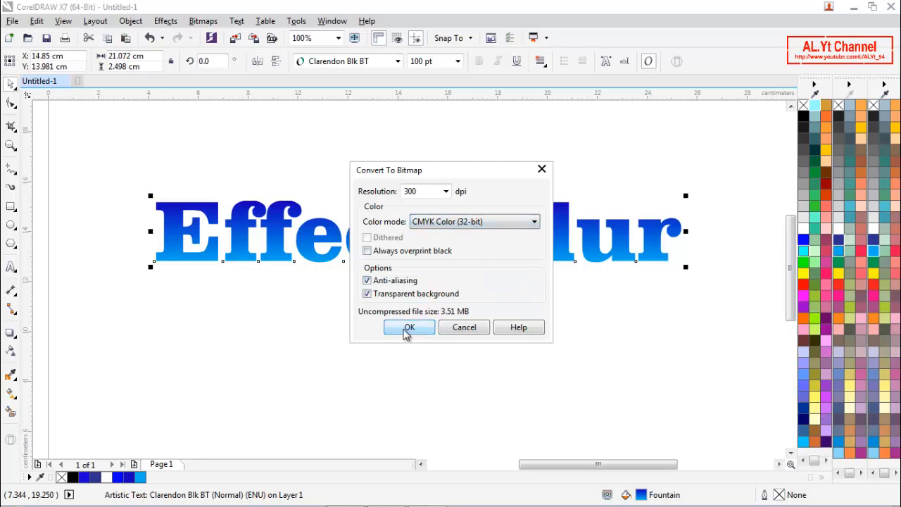
pyautogui.click(408, 326)
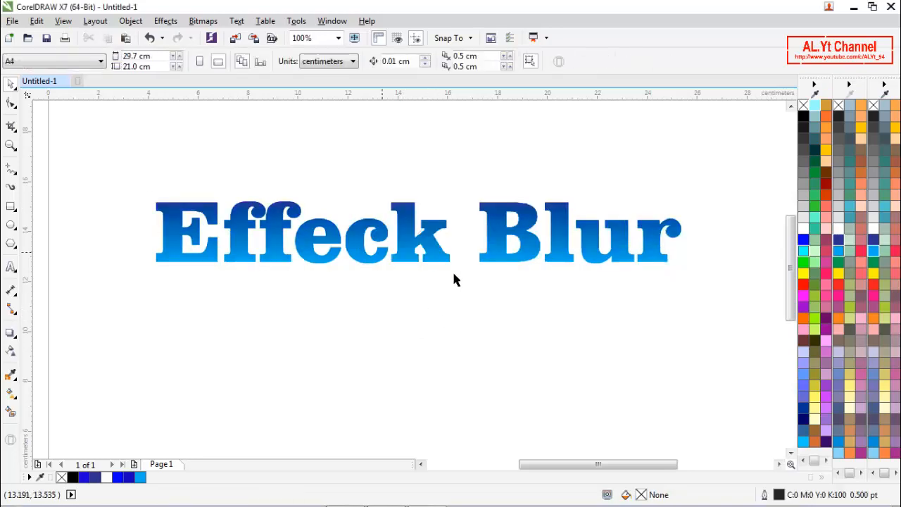
# Step: Try a mirrored copy of the text bitmap, then discard it so the original stands alone
pyautogui.click(408, 240)
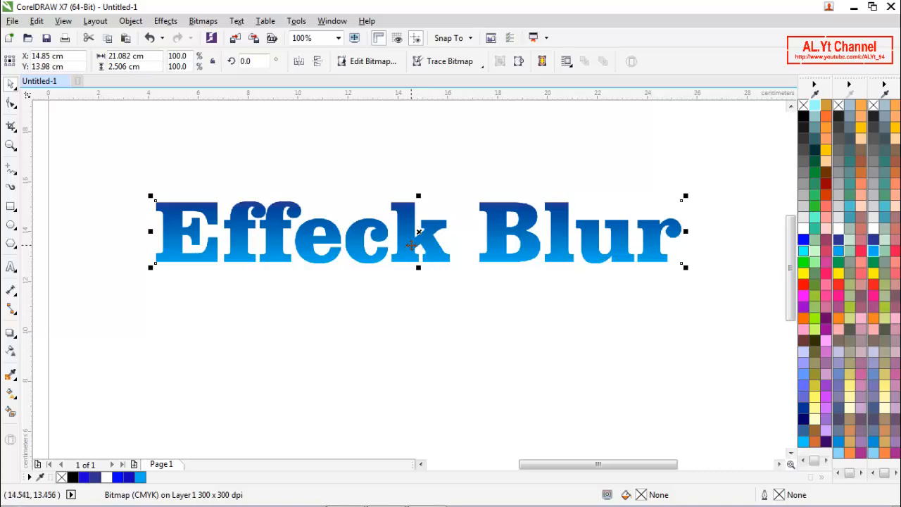
pyautogui.rightClick(420, 242)
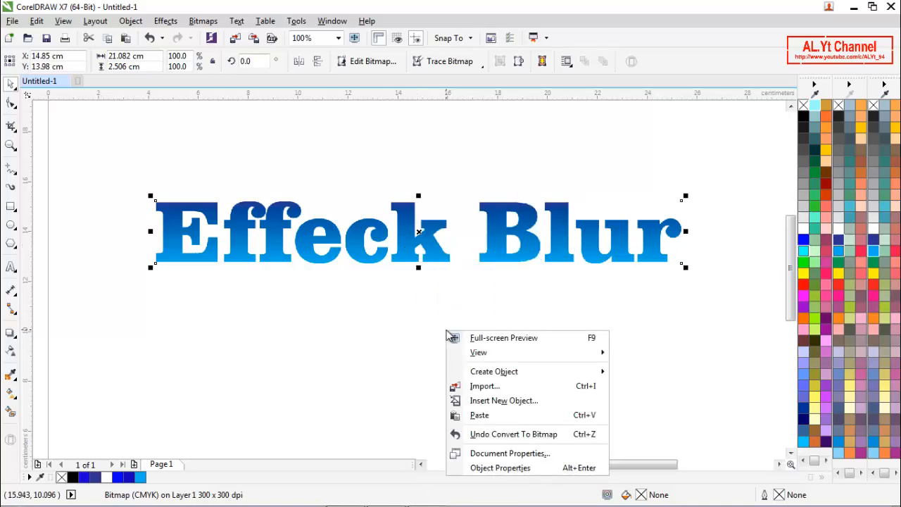
pyautogui.click(479, 357)
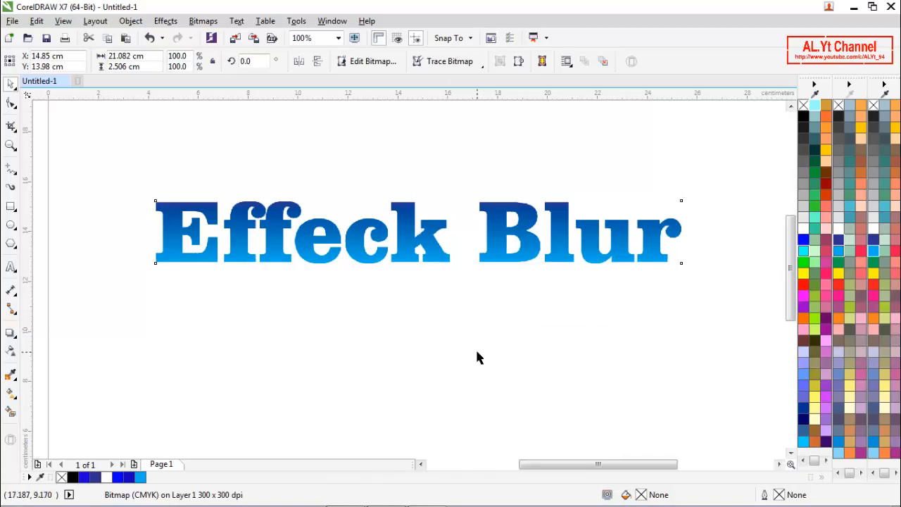
pyautogui.moveTo(155, 267); pyautogui.dragTo(682, 329)
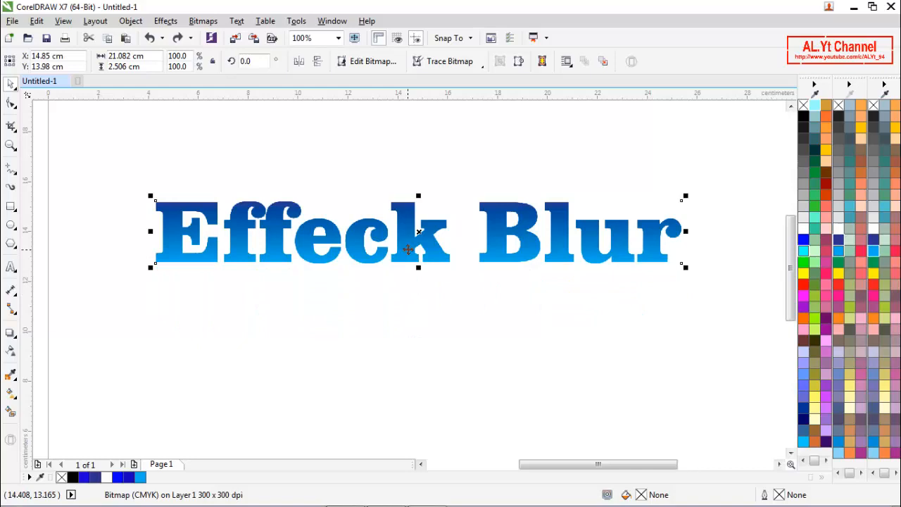
pyautogui.click(316, 62)
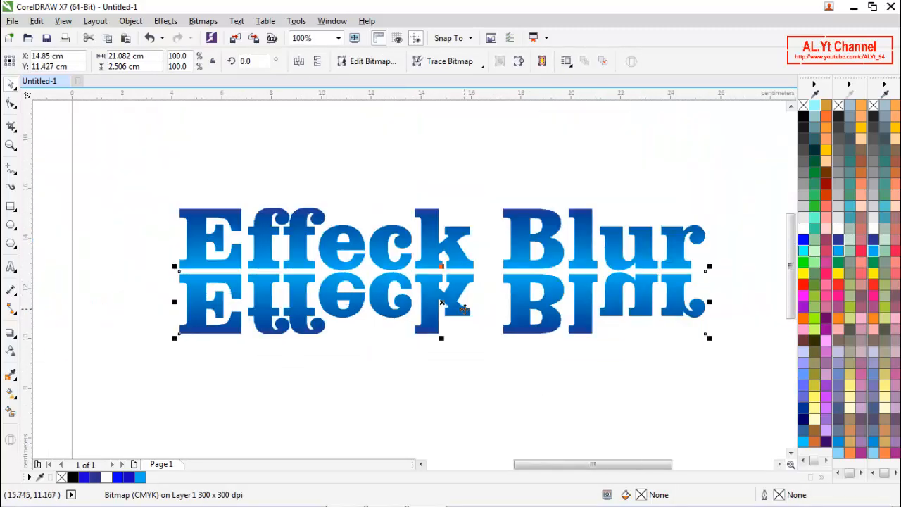
pyautogui.rightClick(440, 303)
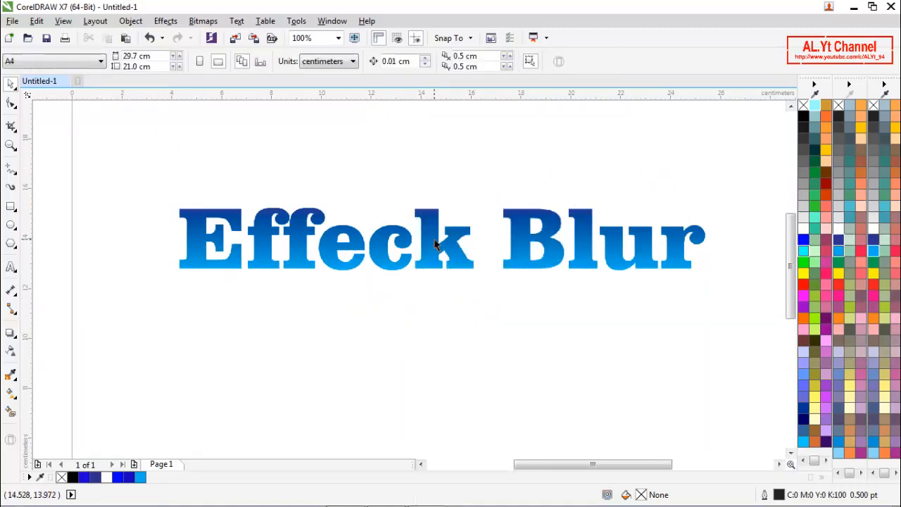
# Step: Apply the Weather Snow effect to the text and add a vertically mirrored copy beneath it
pyautogui.click(203, 21)
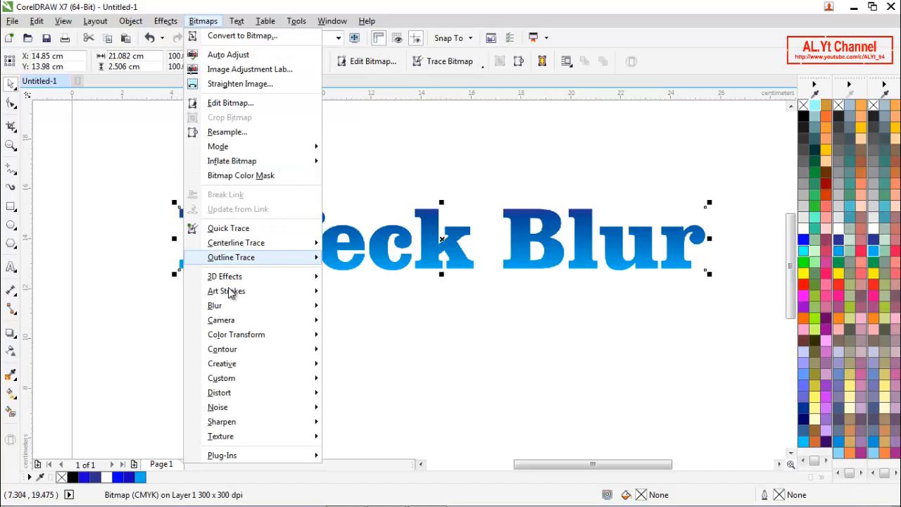
pyautogui.moveTo(223, 363)
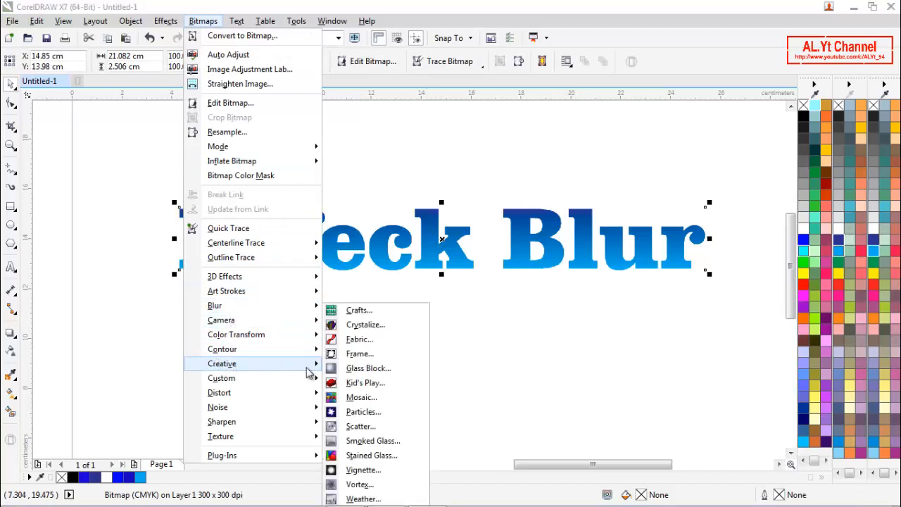
pyautogui.moveTo(360, 499)
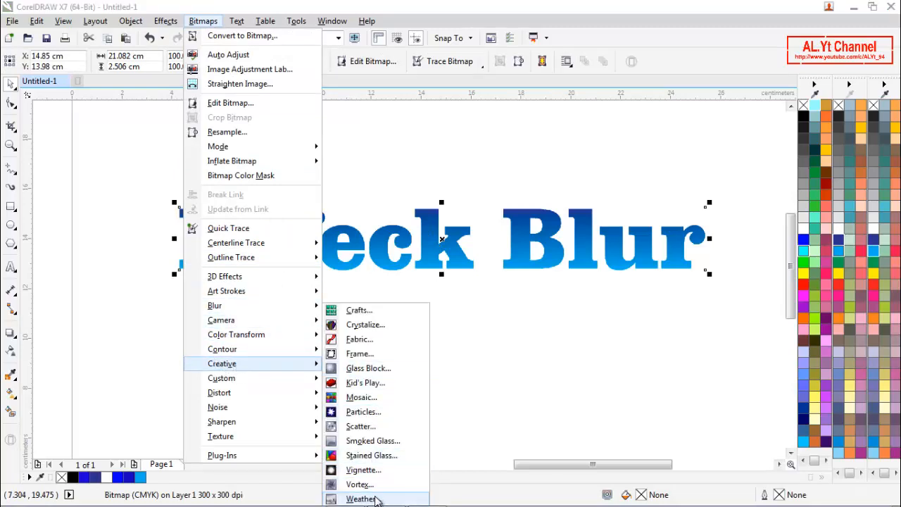
pyautogui.click(361, 498)
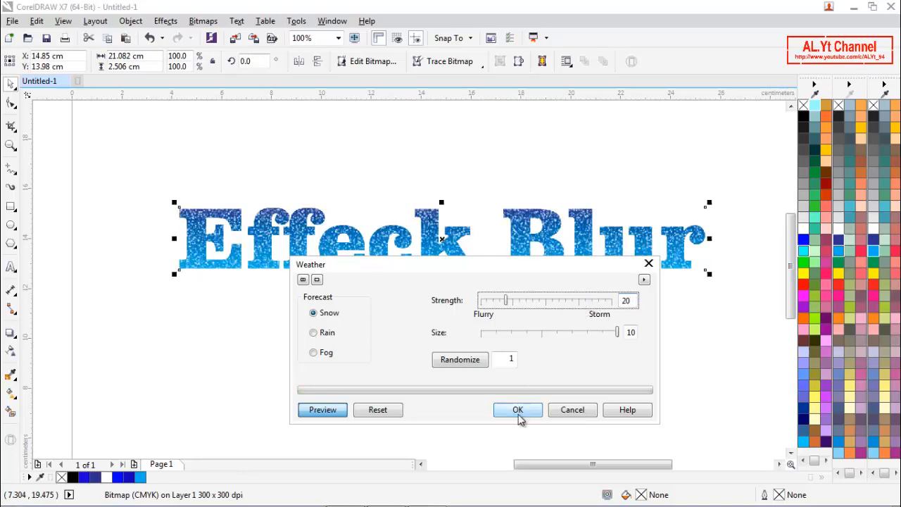
pyautogui.click(519, 410)
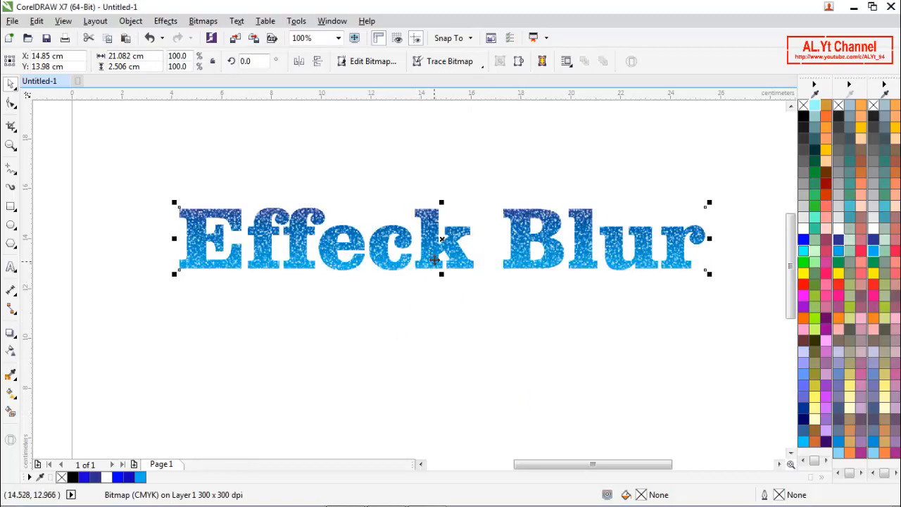
pyautogui.rightClick(437, 242)
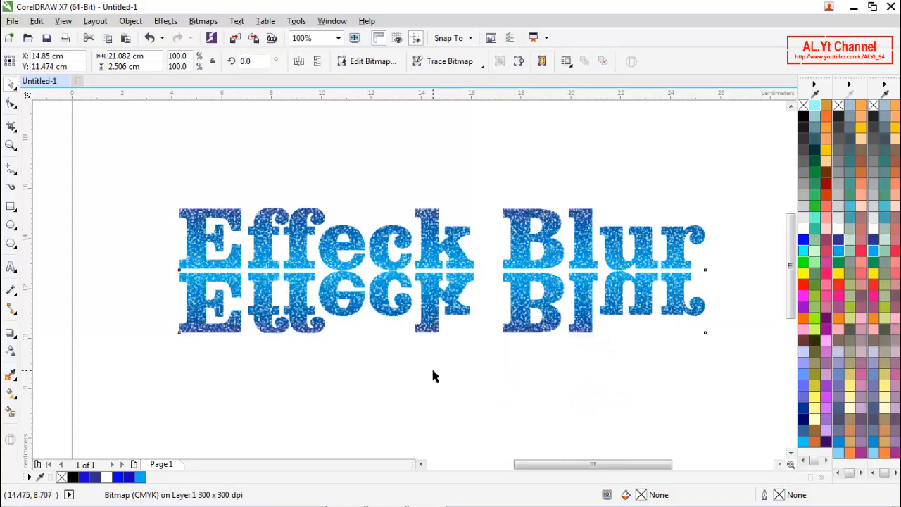
# Step: Soften the mirrored reflection with a 15-pixel Gaussian blur
pyautogui.click(434, 377)
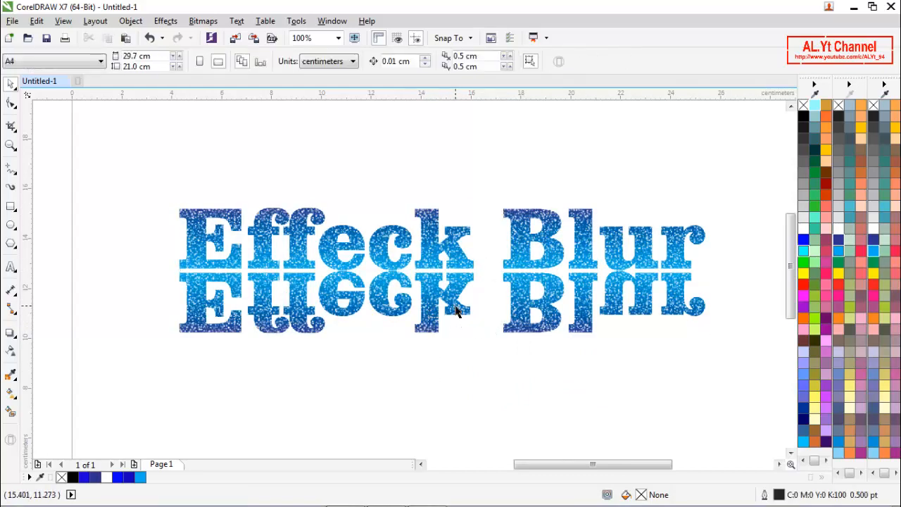
pyautogui.click(203, 21)
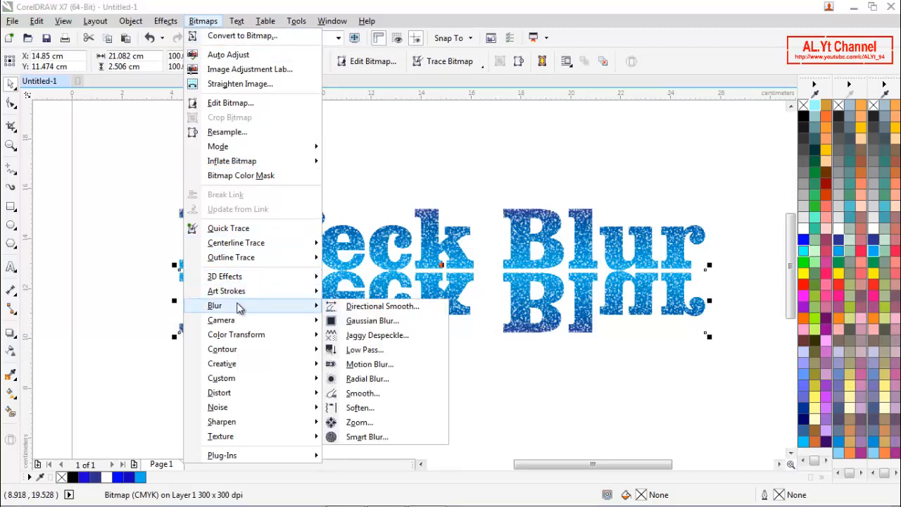
pyautogui.click(371, 321)
pyautogui.write('15')
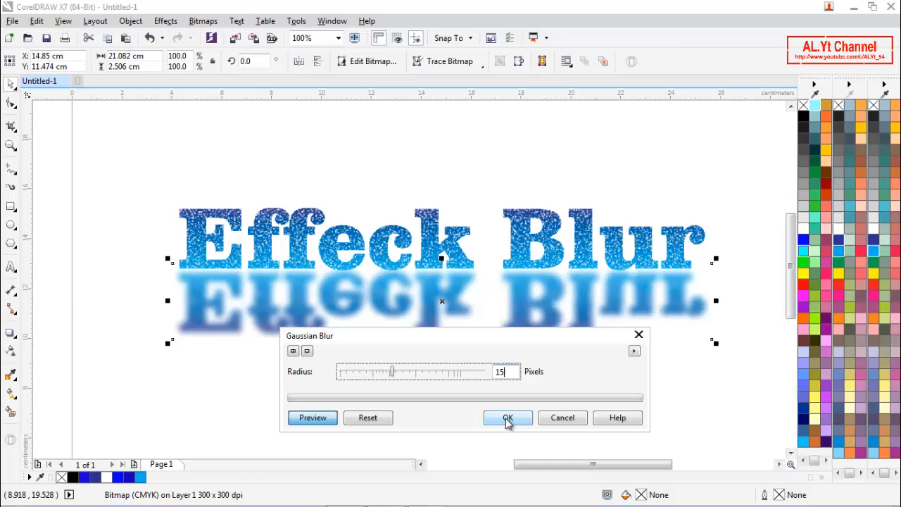
pyautogui.click(507, 416)
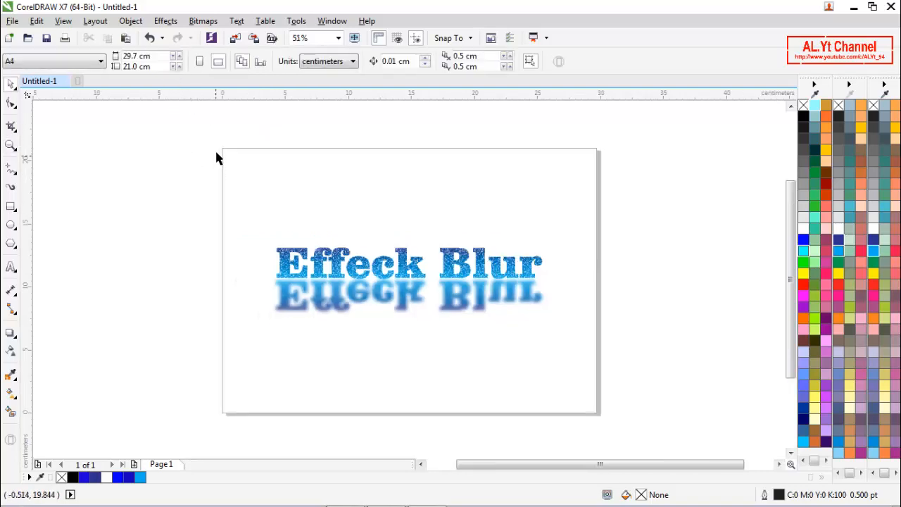
# Step: Draw a page-sized light grey rectangle with no outline and send it behind the text
pyautogui.moveTo(121, 145); pyautogui.dragTo(200, 264)
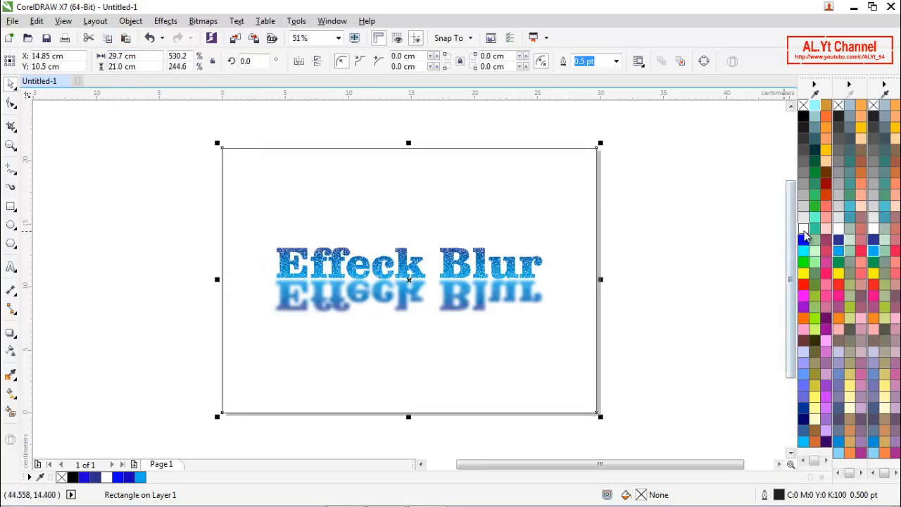
pyautogui.click(805, 231)
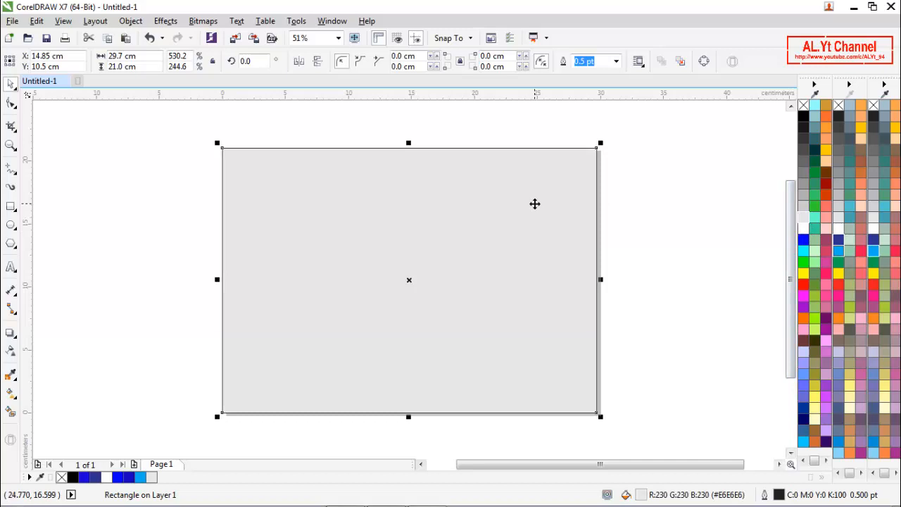
pyautogui.click(668, 183)
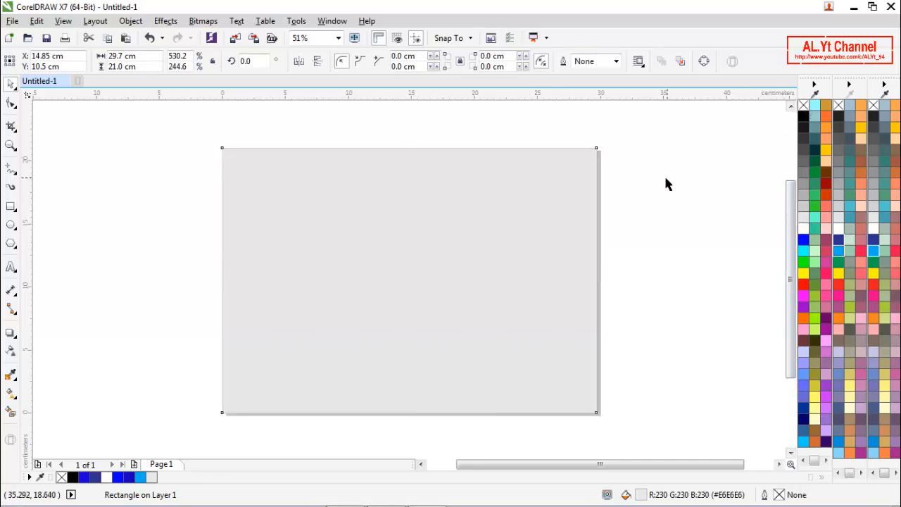
pyautogui.rightClick(408, 280)
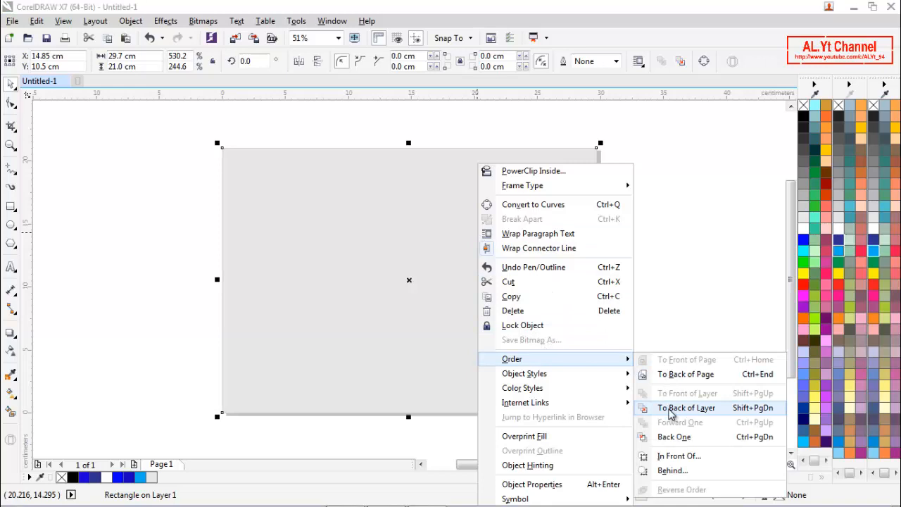
pyautogui.click(686, 408)
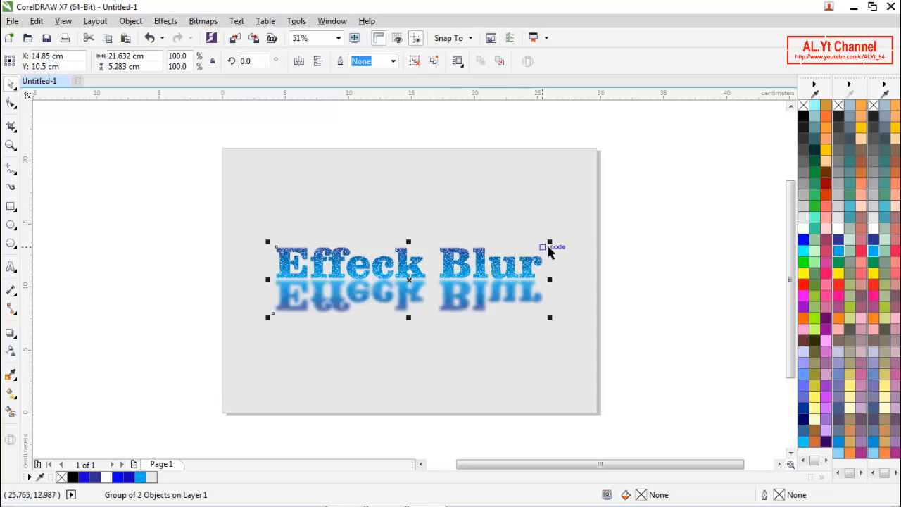
# Step: Slightly enlarge the text and reflection, then select the background rectangle
pyautogui.moveTo(549, 245); pyautogui.dragTo(570, 236)
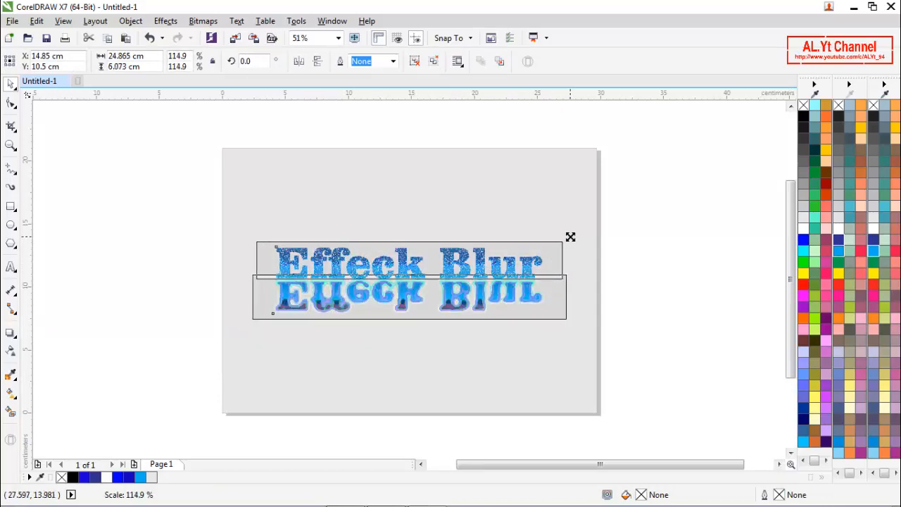
pyautogui.click(631, 259)
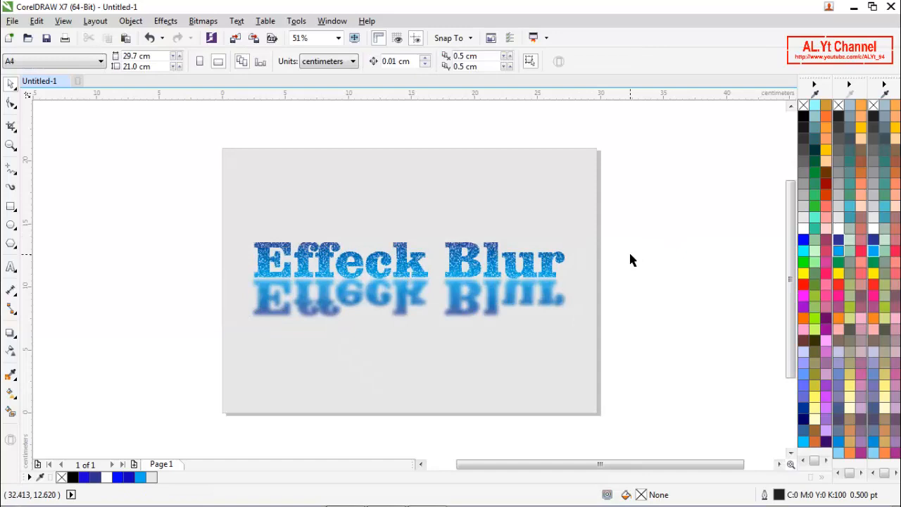
pyautogui.click(409, 282)
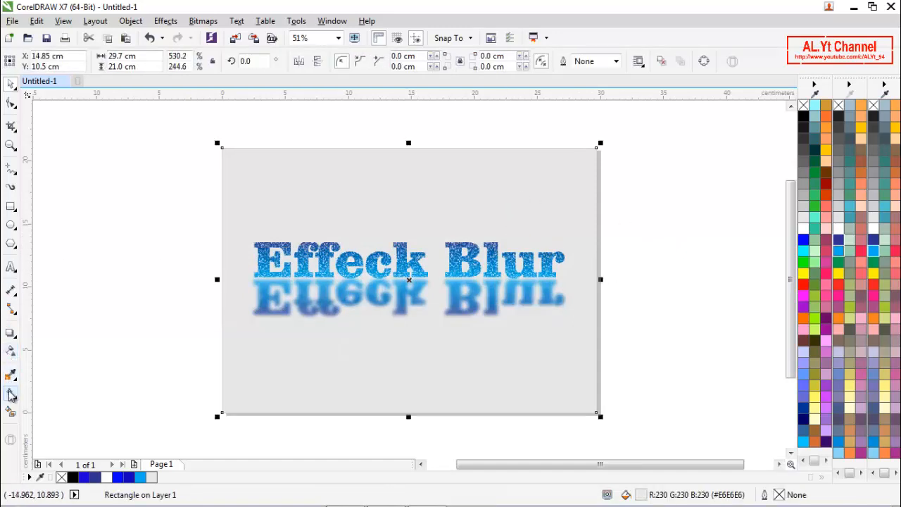
# Step: Fill the rectangle with an elliptical light grey gradient and preview the design full screen
pyautogui.click(11, 393)
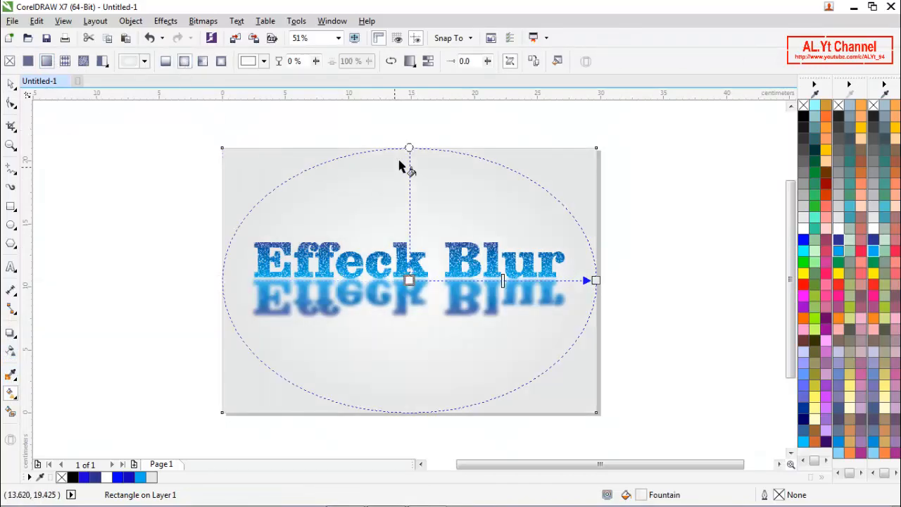
pyautogui.click(12, 144)
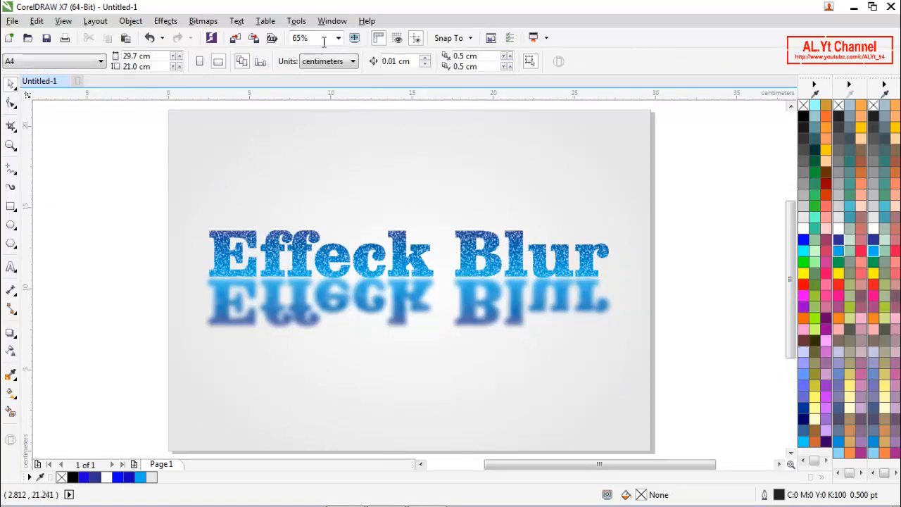
pyautogui.click(338, 37)
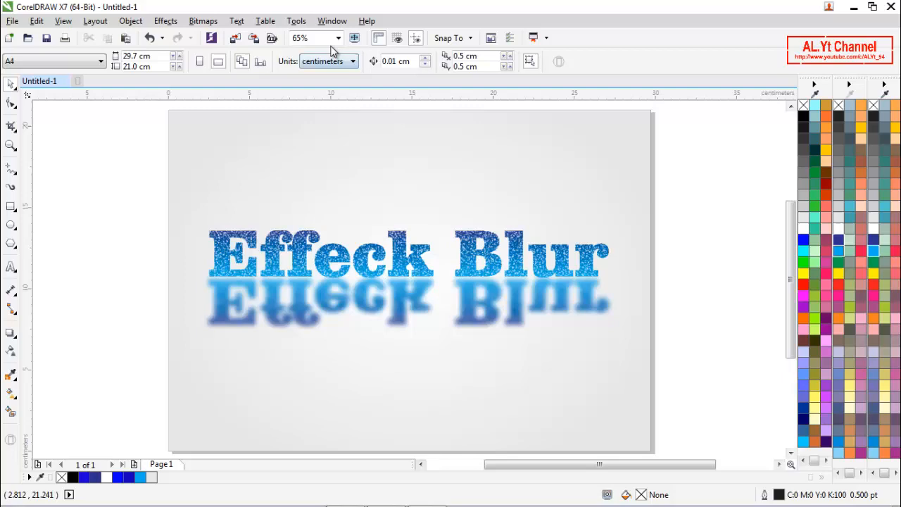
pyautogui.click(338, 38)
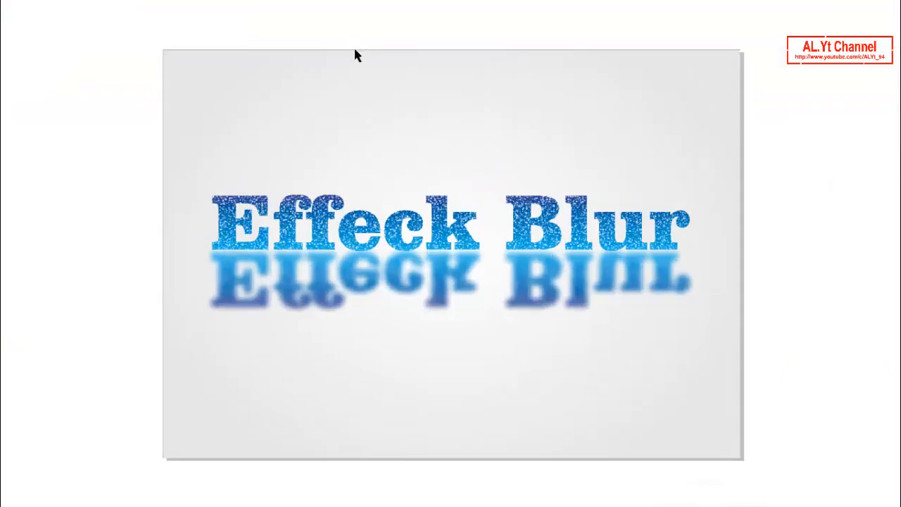
pyautogui.moveTo(476, 274)
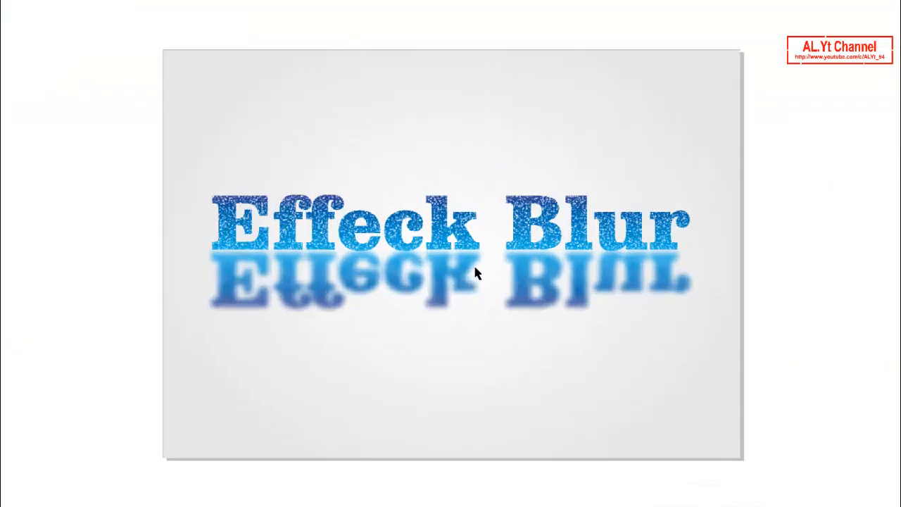
pyautogui.moveTo(405, 267)
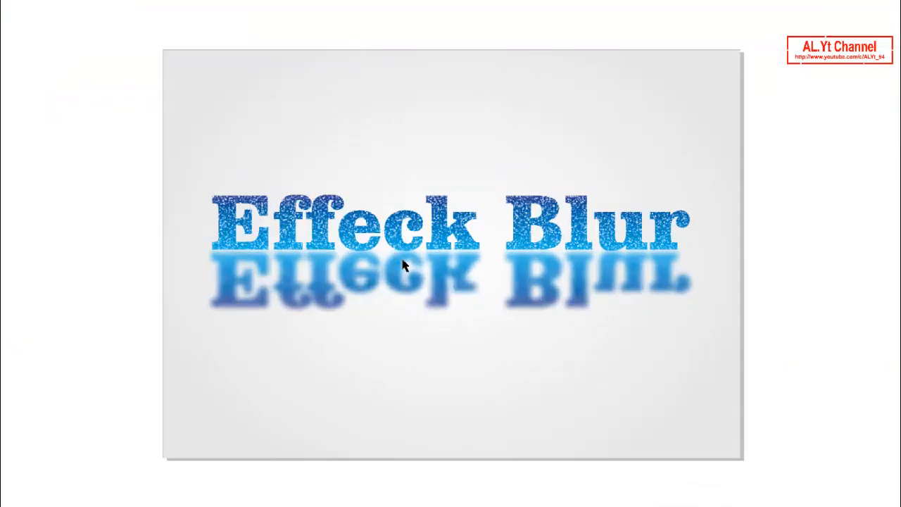